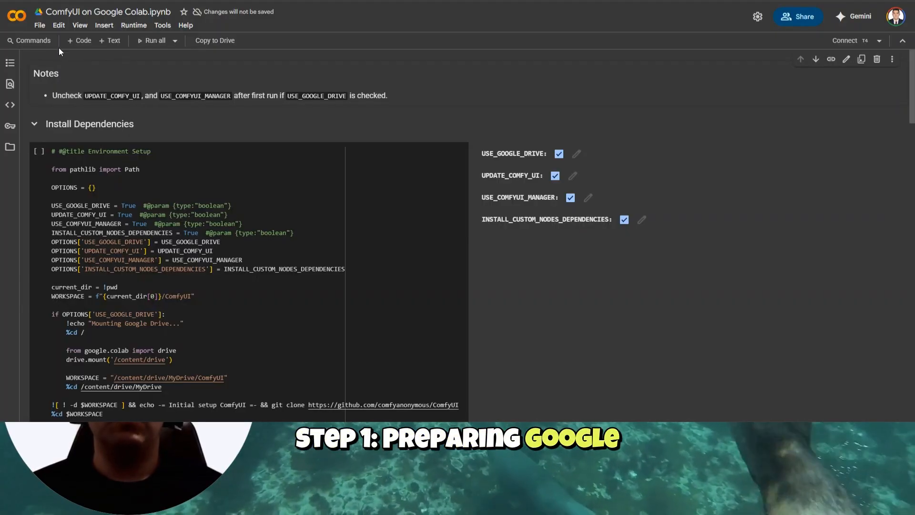
# Connect the ComfyUI notebook to a GPU runtime and confirm its RAM and disk indicator
pyautogui.click(844, 40)
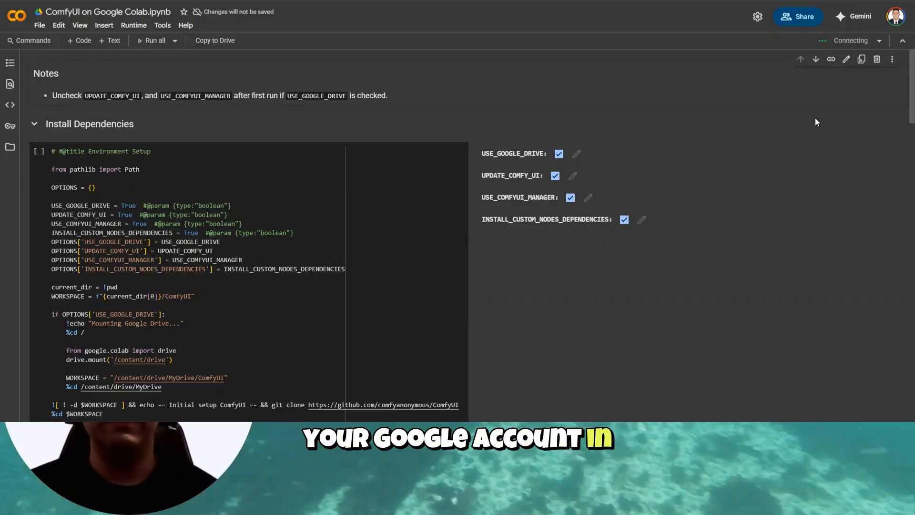
pyautogui.click(850, 40)
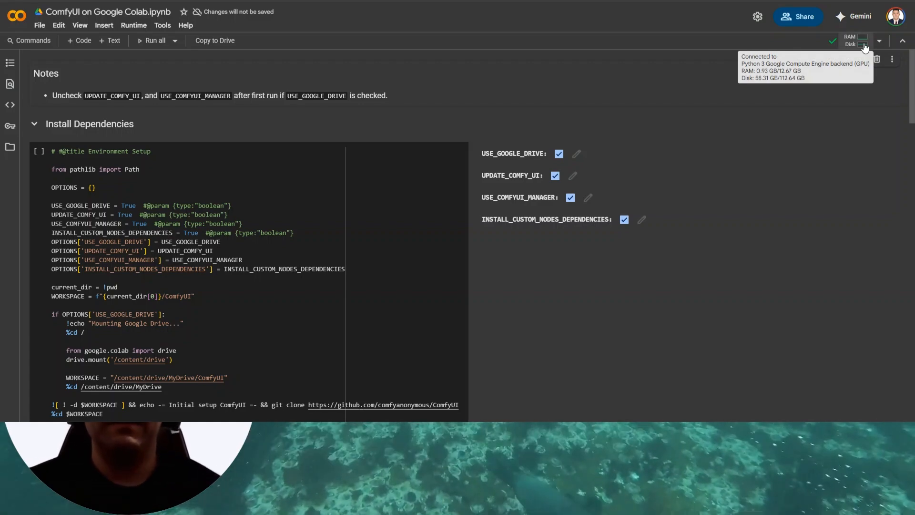
pyautogui.click(855, 41)
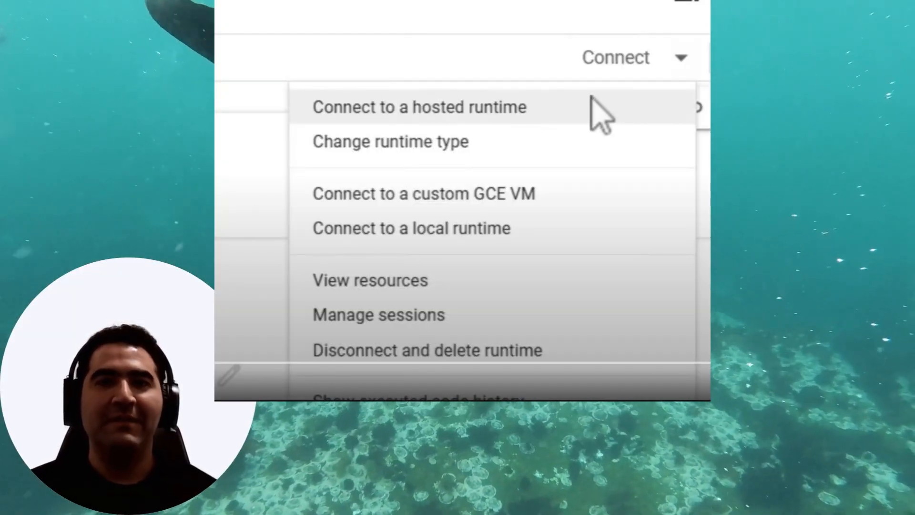
# Open the Resources panel showing system RAM, GPU RAM and disk usage
pyautogui.click(390, 140)
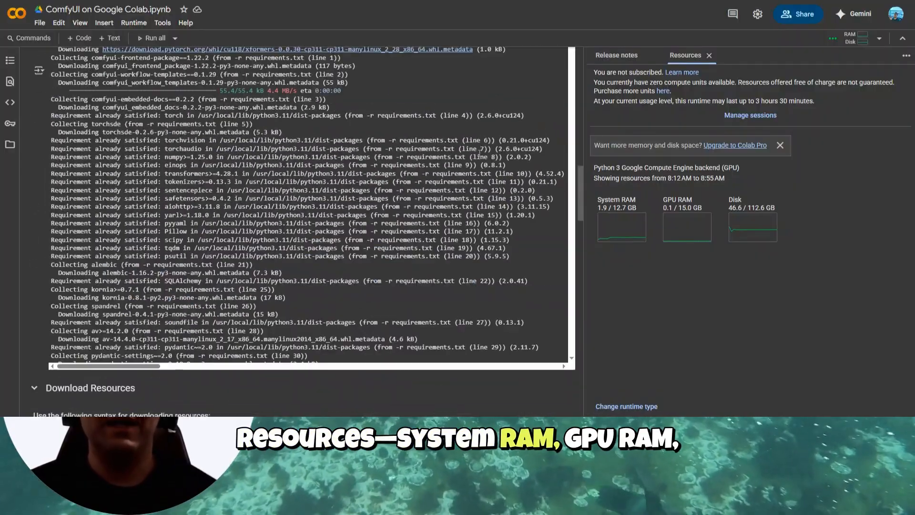
pyautogui.scroll(3)
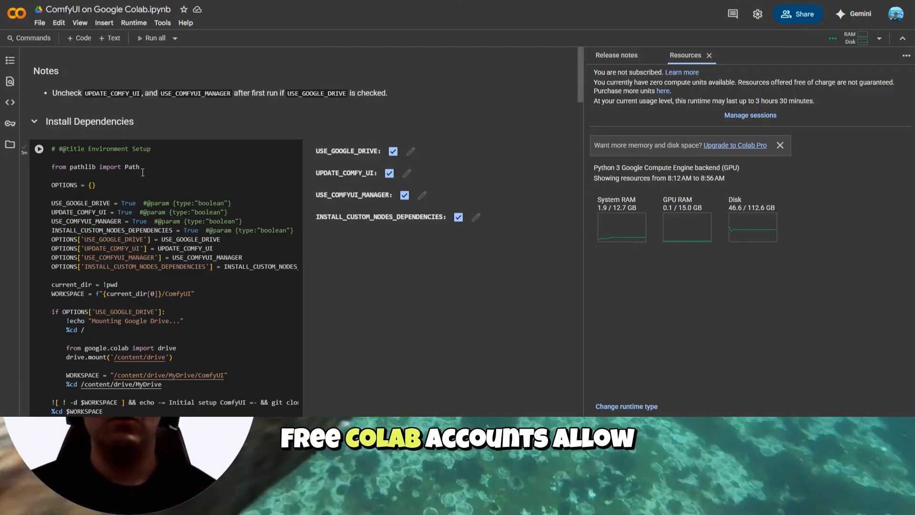
pyautogui.scroll(-3)
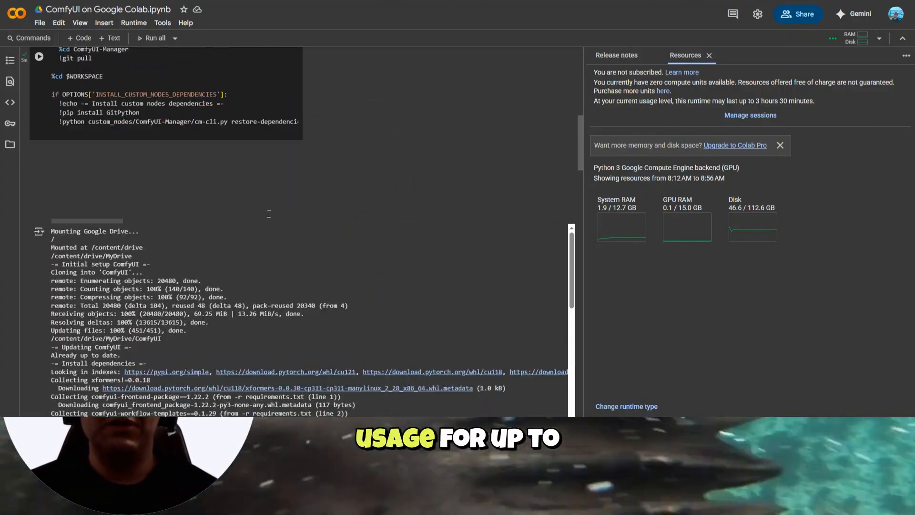
pyautogui.scroll(-3)
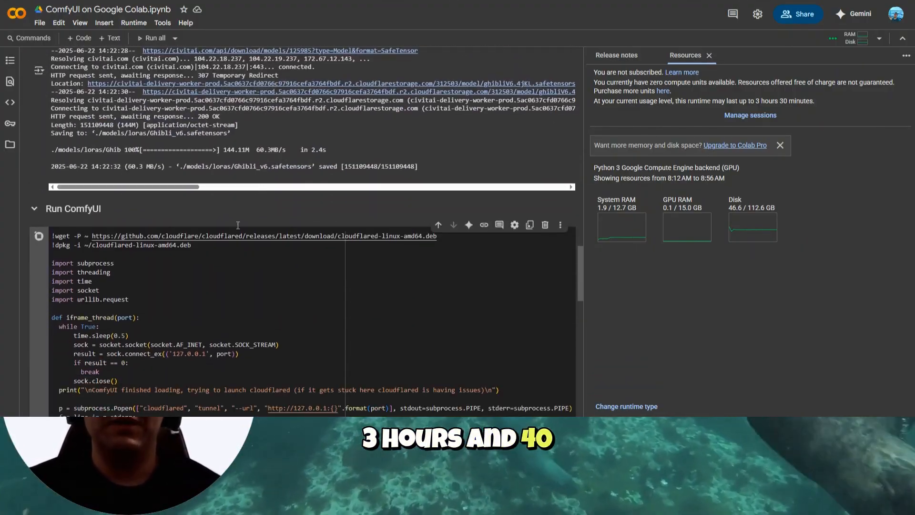
pyautogui.scroll(3)
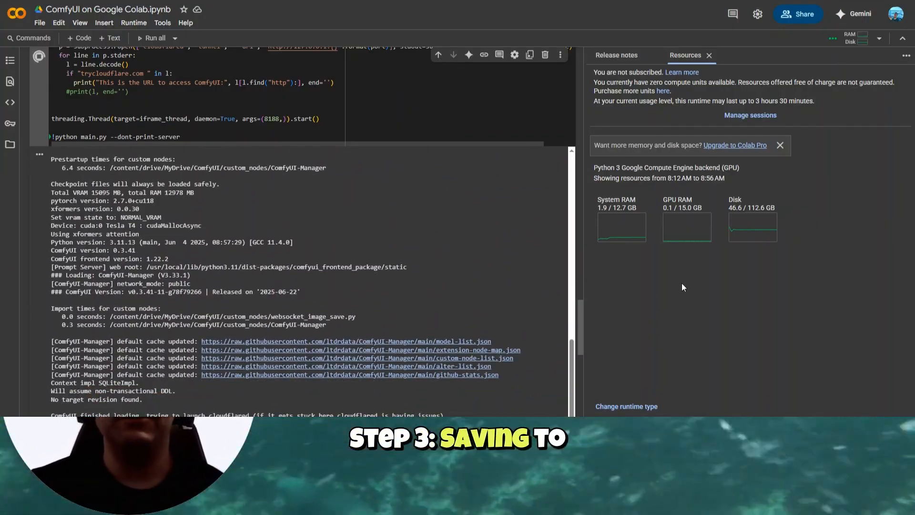
pyautogui.scroll(-3)
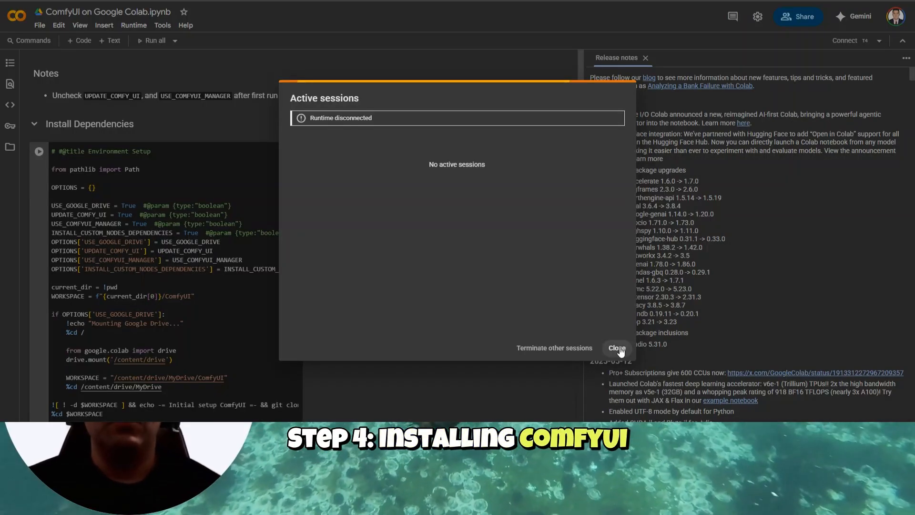
# Dismiss the sessions notice, run the Environment Setup cell, and grant Google Drive access
pyautogui.click(616, 348)
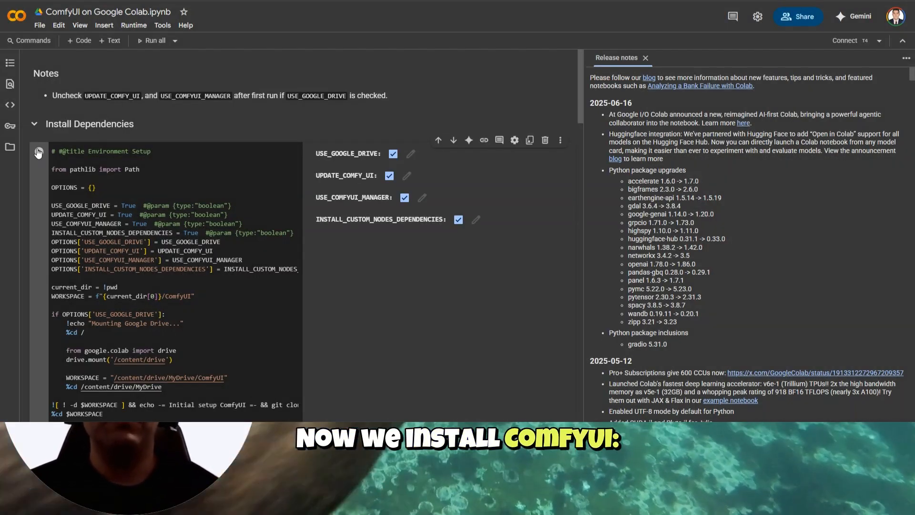
pyautogui.click(39, 151)
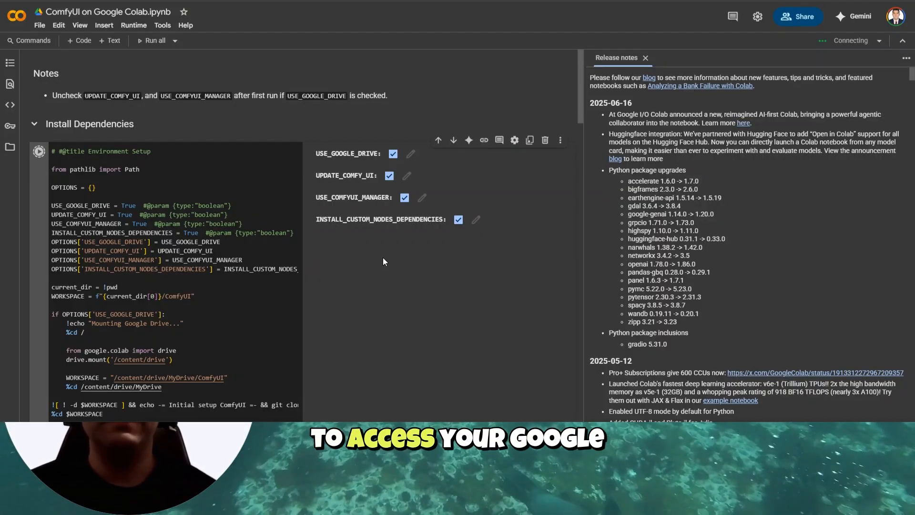
pyautogui.click(39, 151)
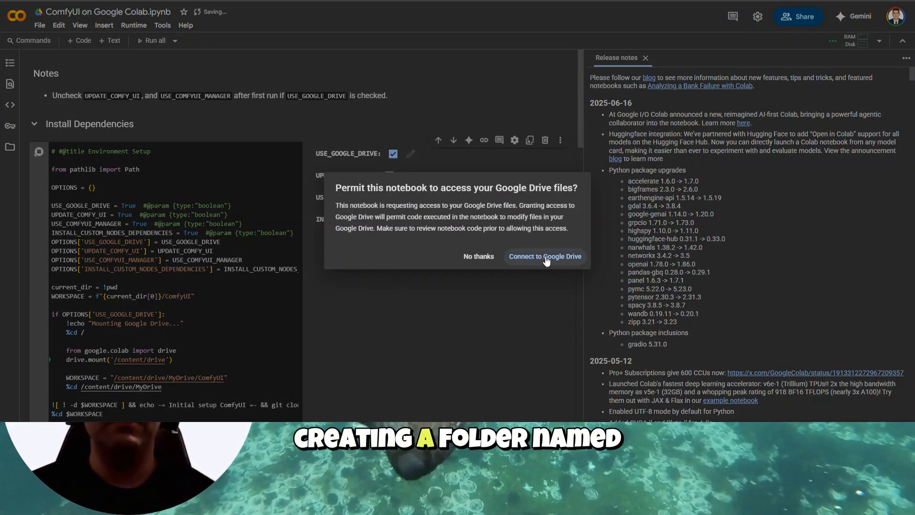
pyautogui.click(545, 256)
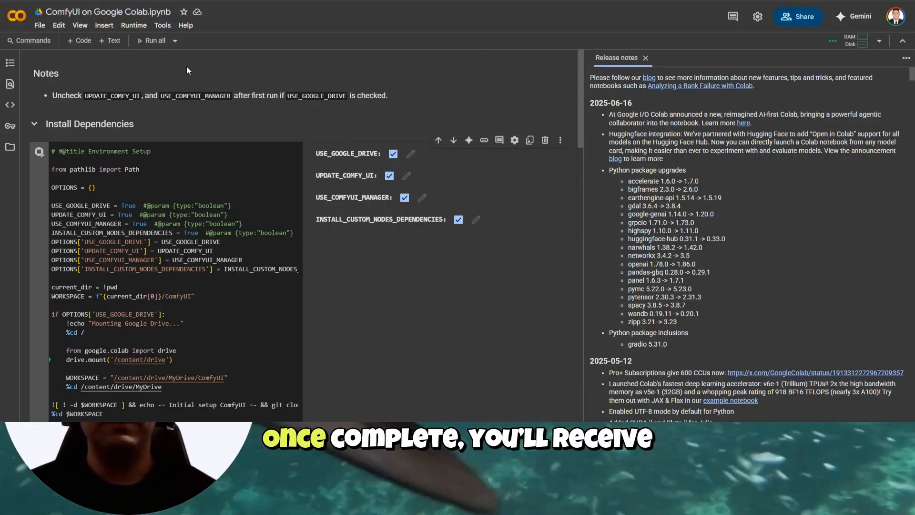
pyautogui.moveTo(204, 39)
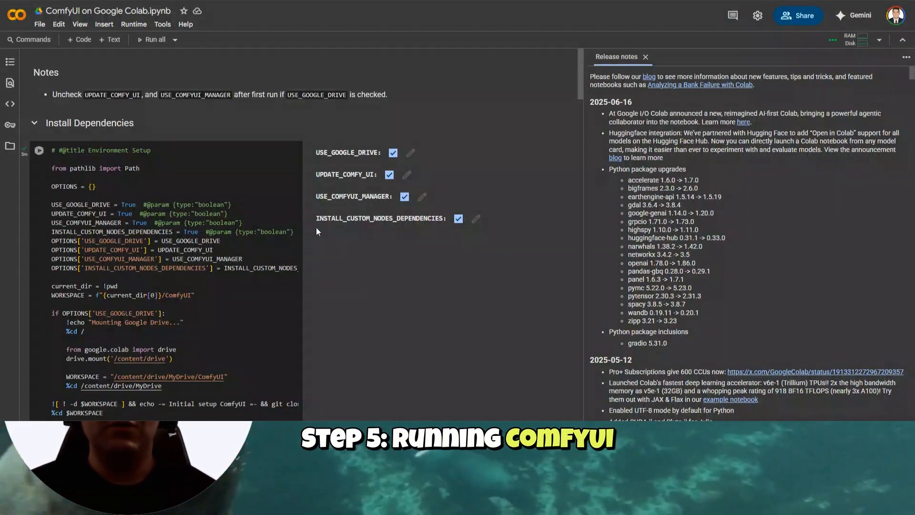
pyautogui.scroll(-3)
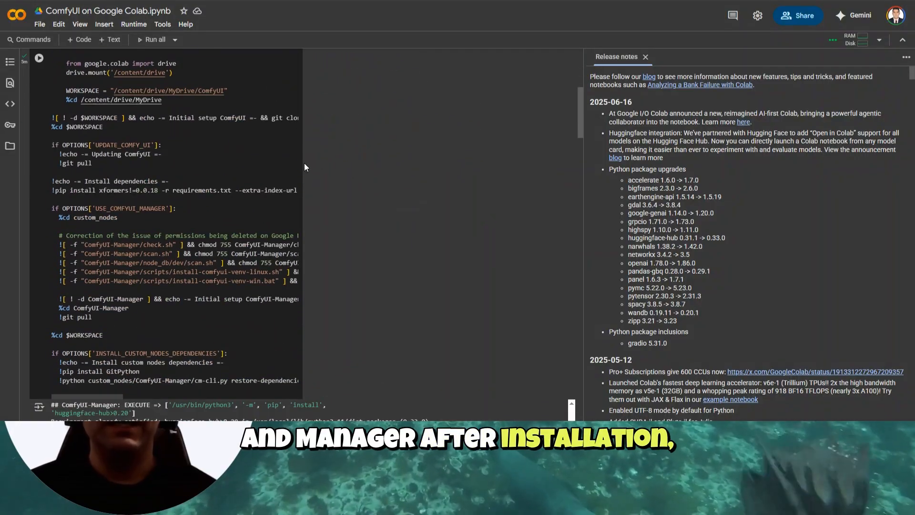
pyautogui.scroll(-3)
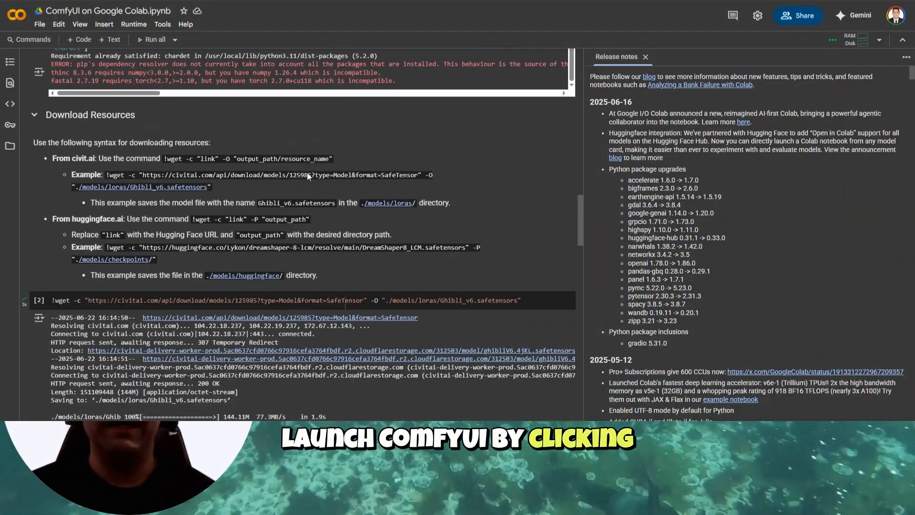
pyautogui.scroll(-3)
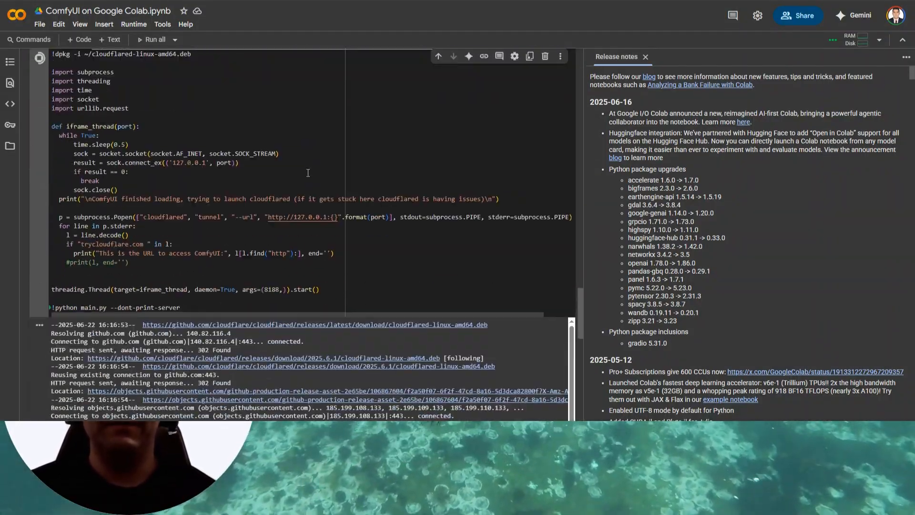
pyautogui.scroll(-3)
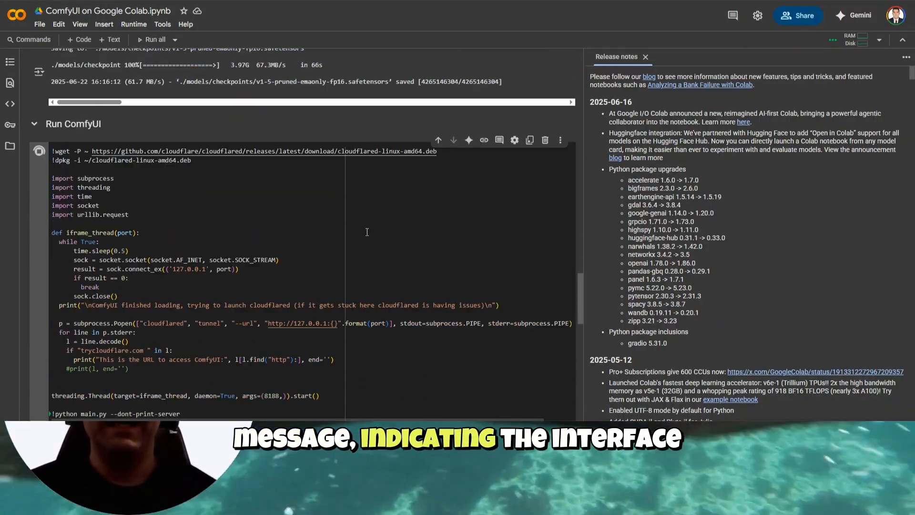
pyautogui.scroll(-3)
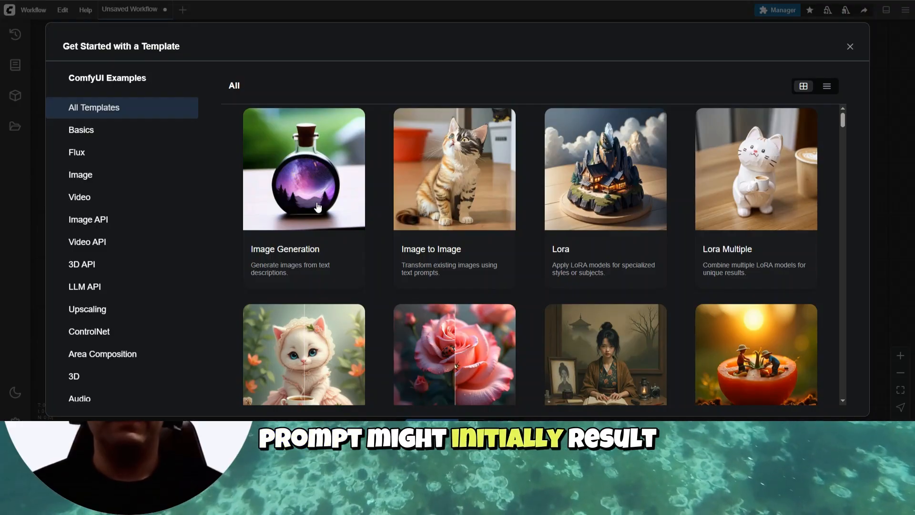
# Load the Image Generation template and run it to produce the glowing bottle image
pyautogui.click(303, 168)
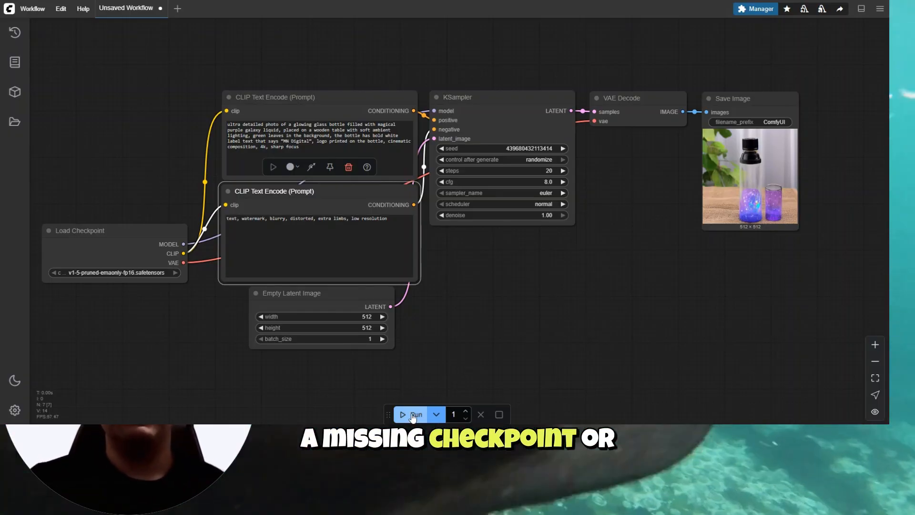
pyautogui.click(411, 414)
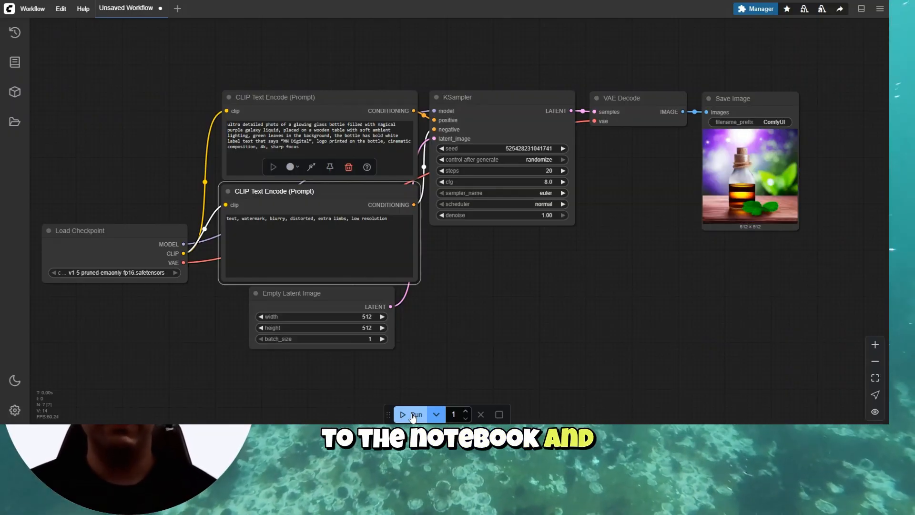
pyautogui.moveTo(426, 267)
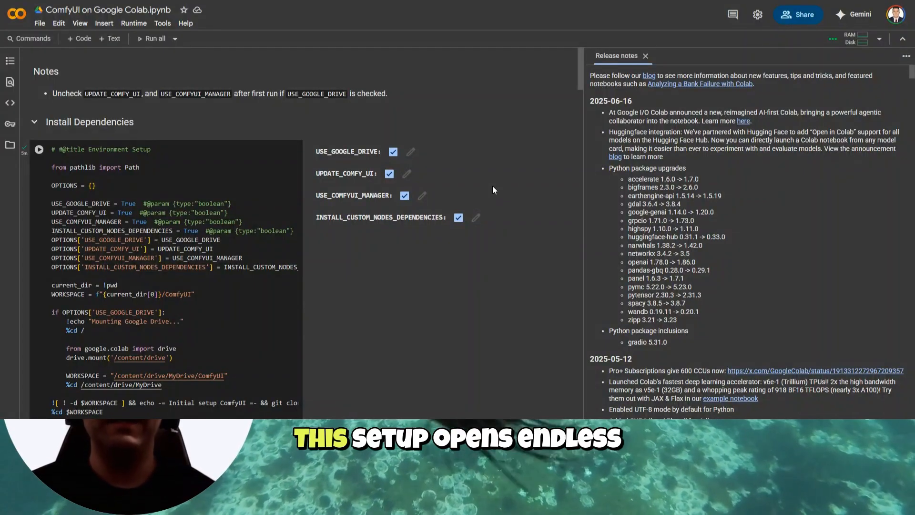
pyautogui.scroll(-3)
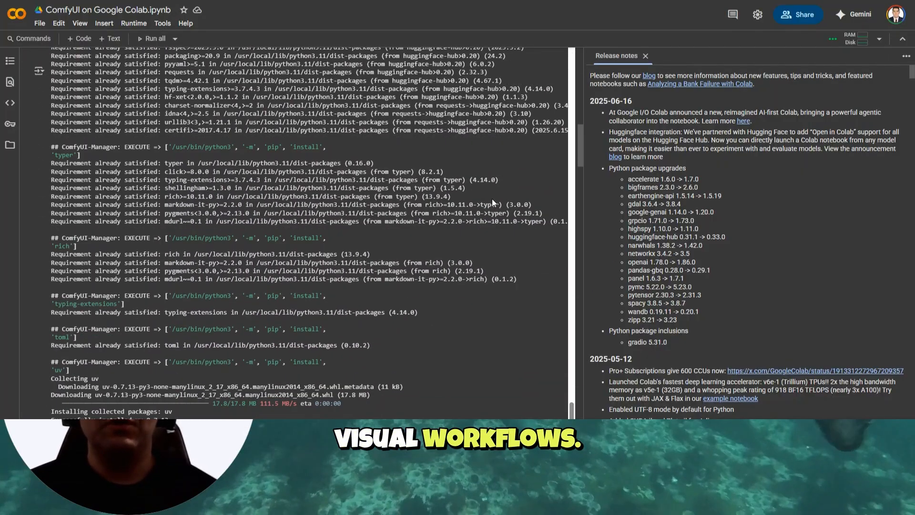
pyautogui.scroll(-3)
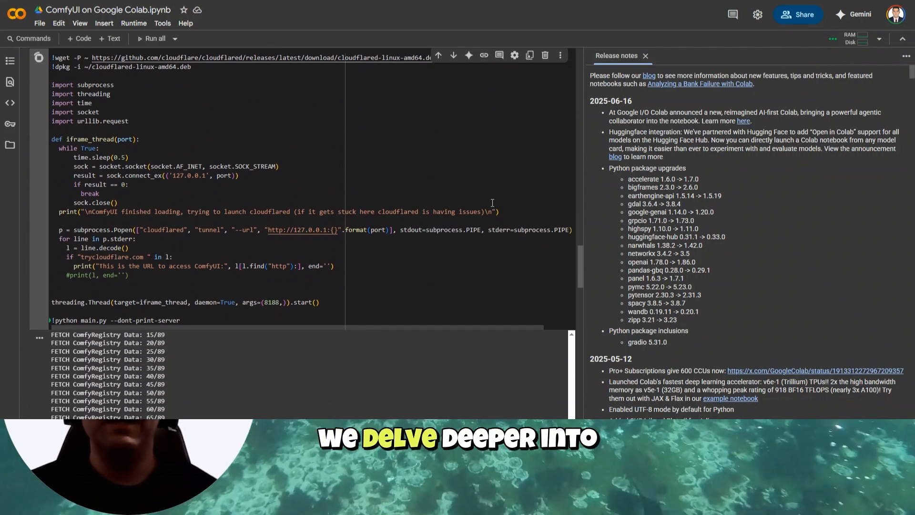
pyautogui.scroll(-3)
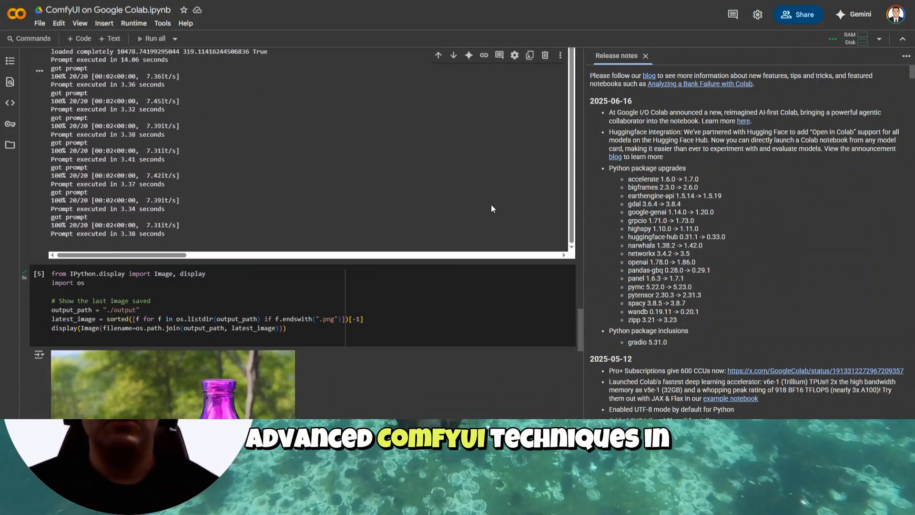
pyautogui.scroll(-3)
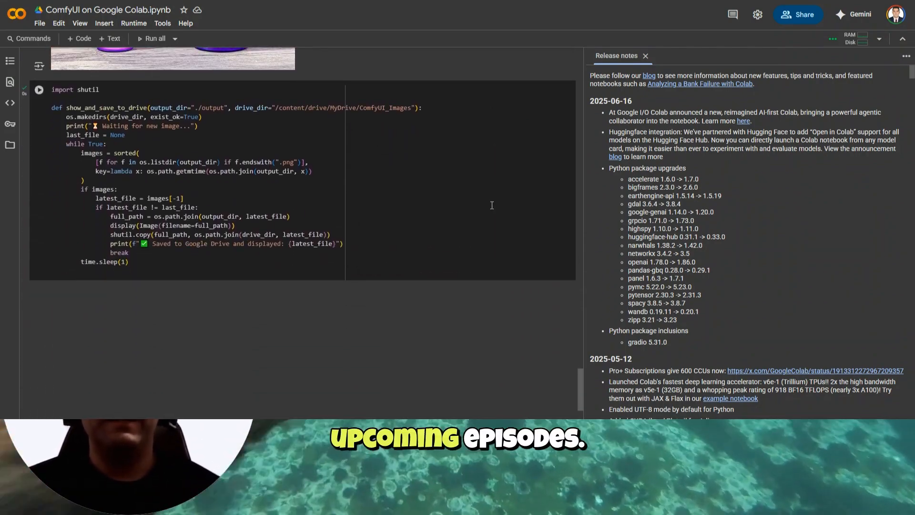